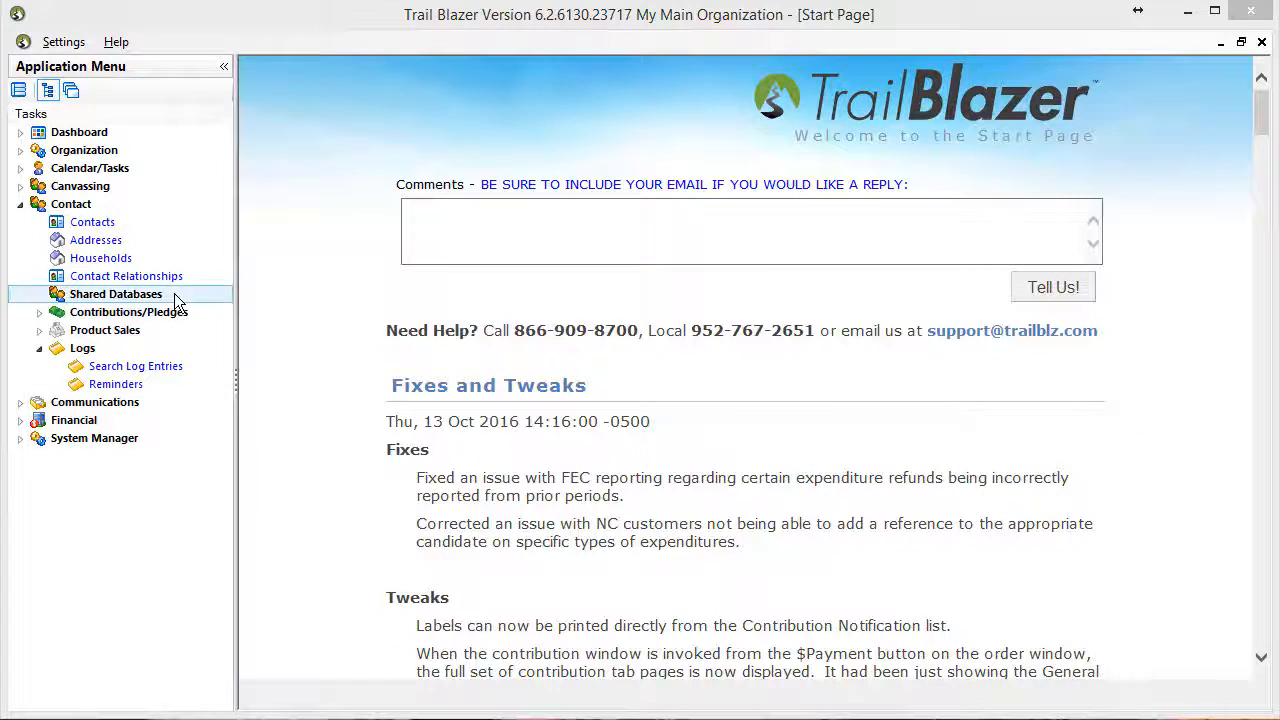
Step: Open Contacts from the Application Menu's Contact section
click(92, 221)
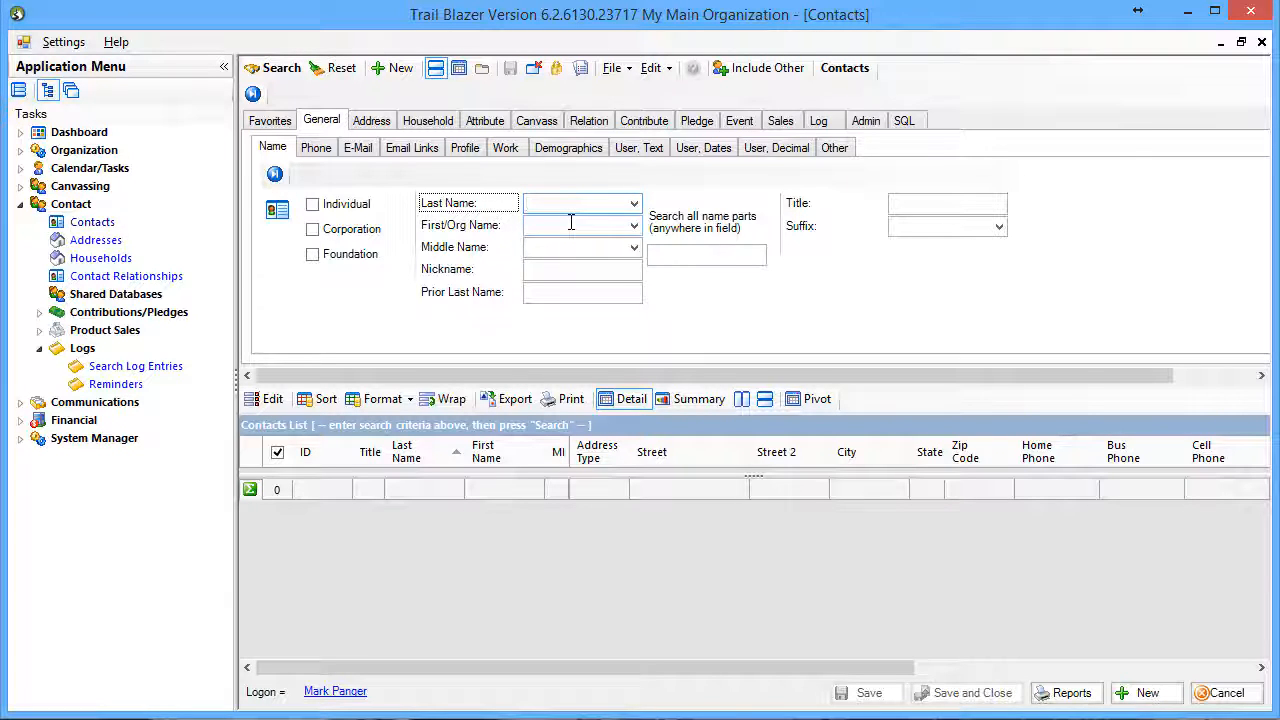
Step: Search Last Name for "john" in double quotes, returning exactly 2 matching contacts
click(575, 203)
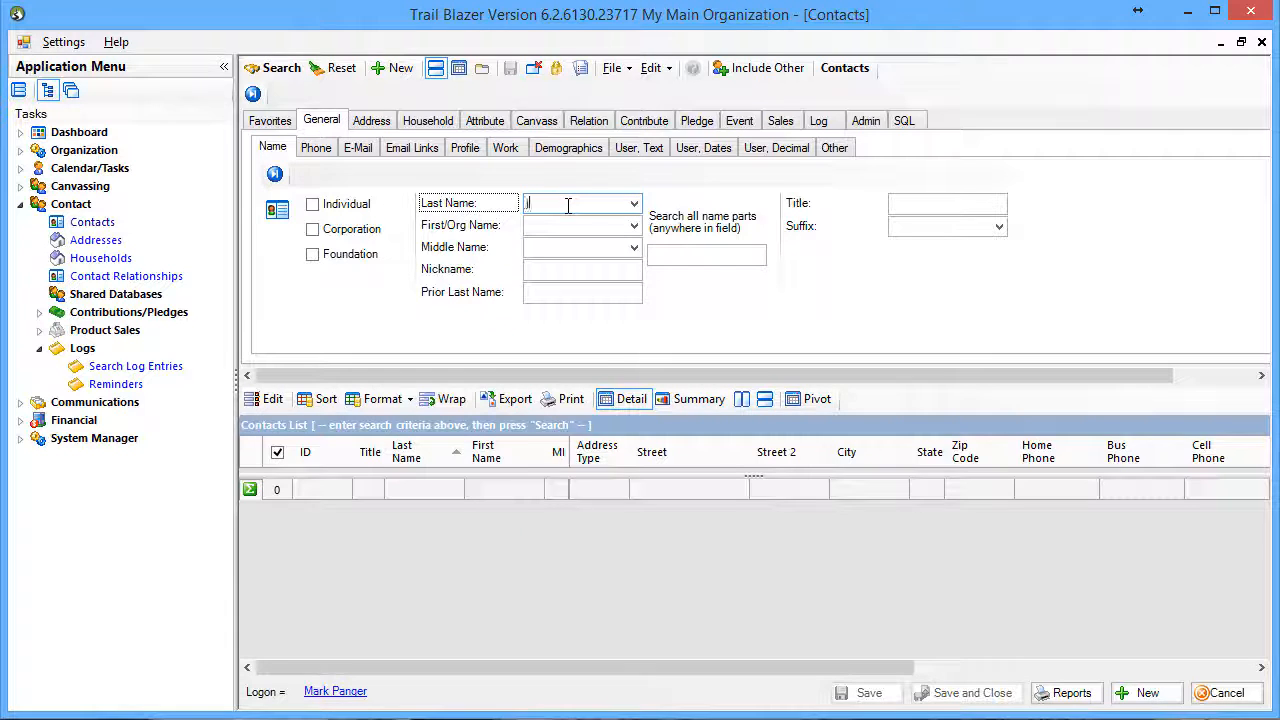
text(john)
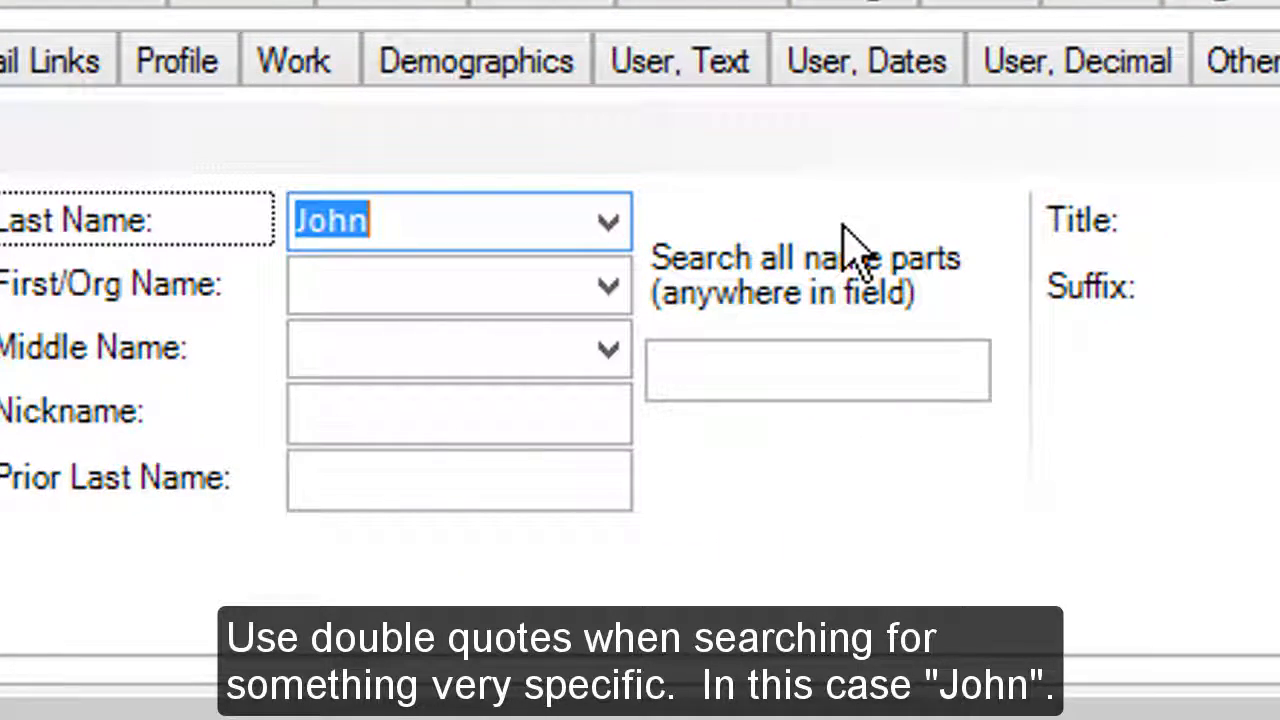
text(")
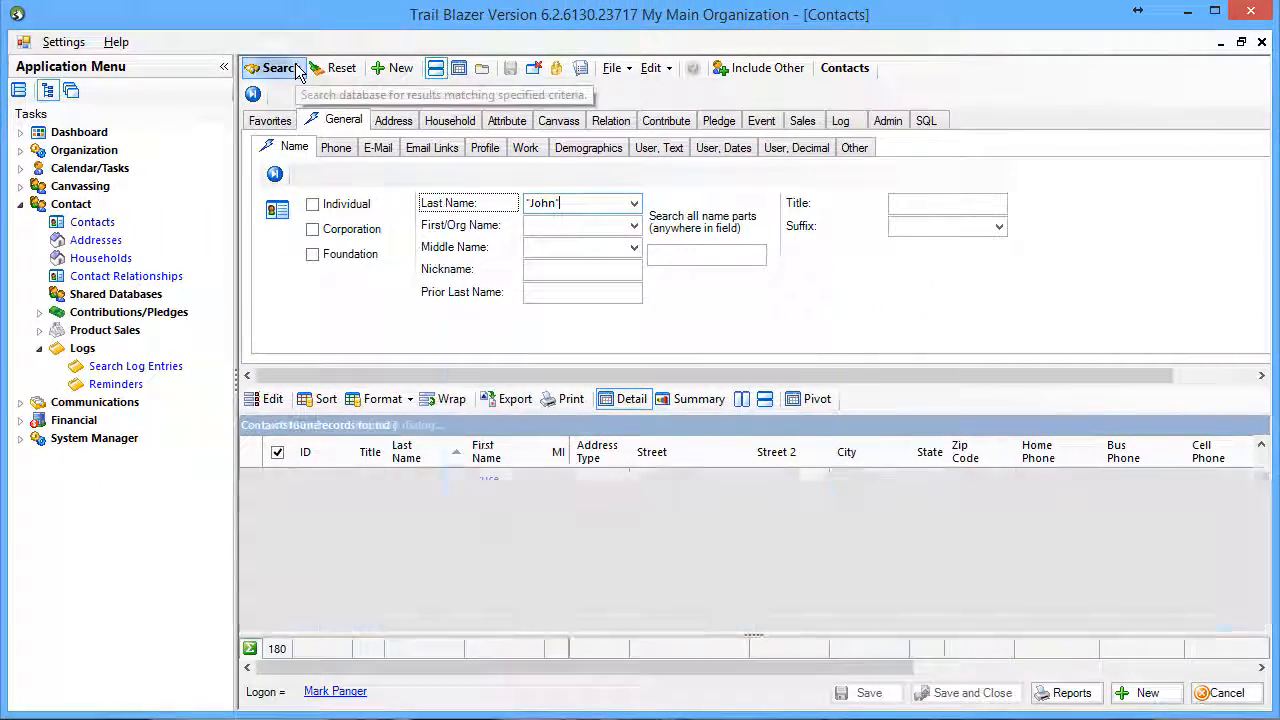
click(272, 68)
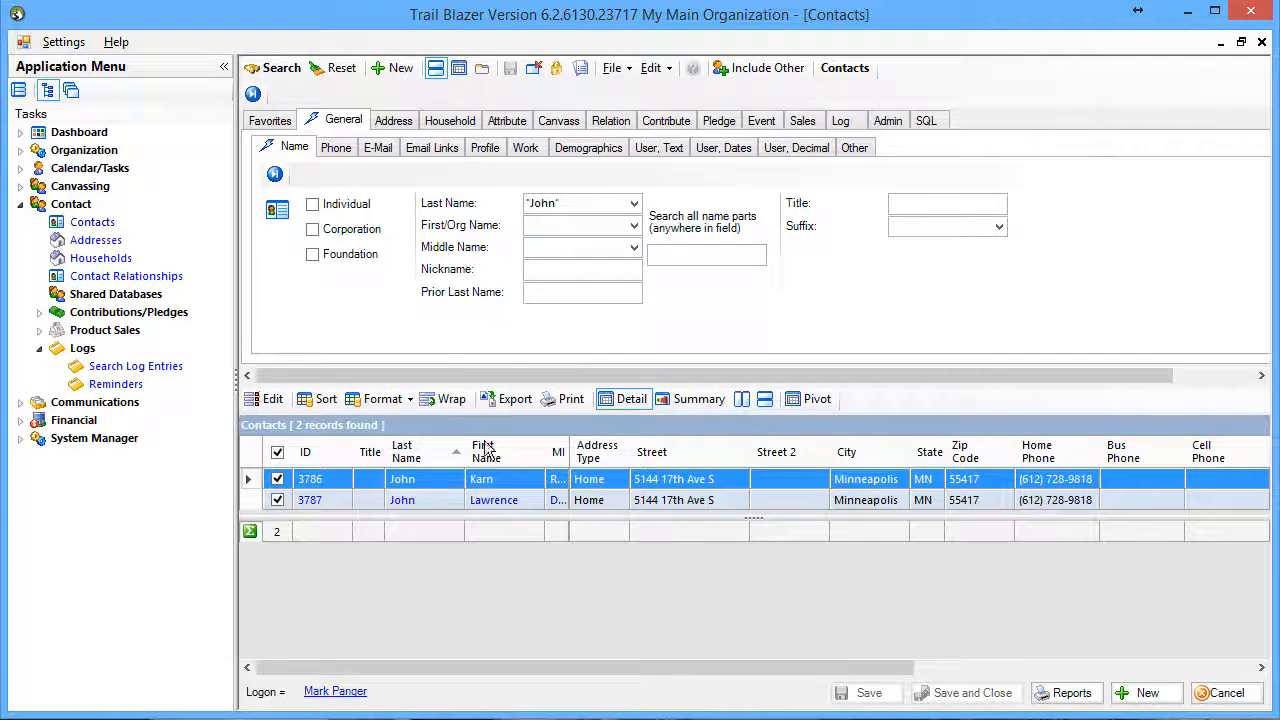
click(578, 203)
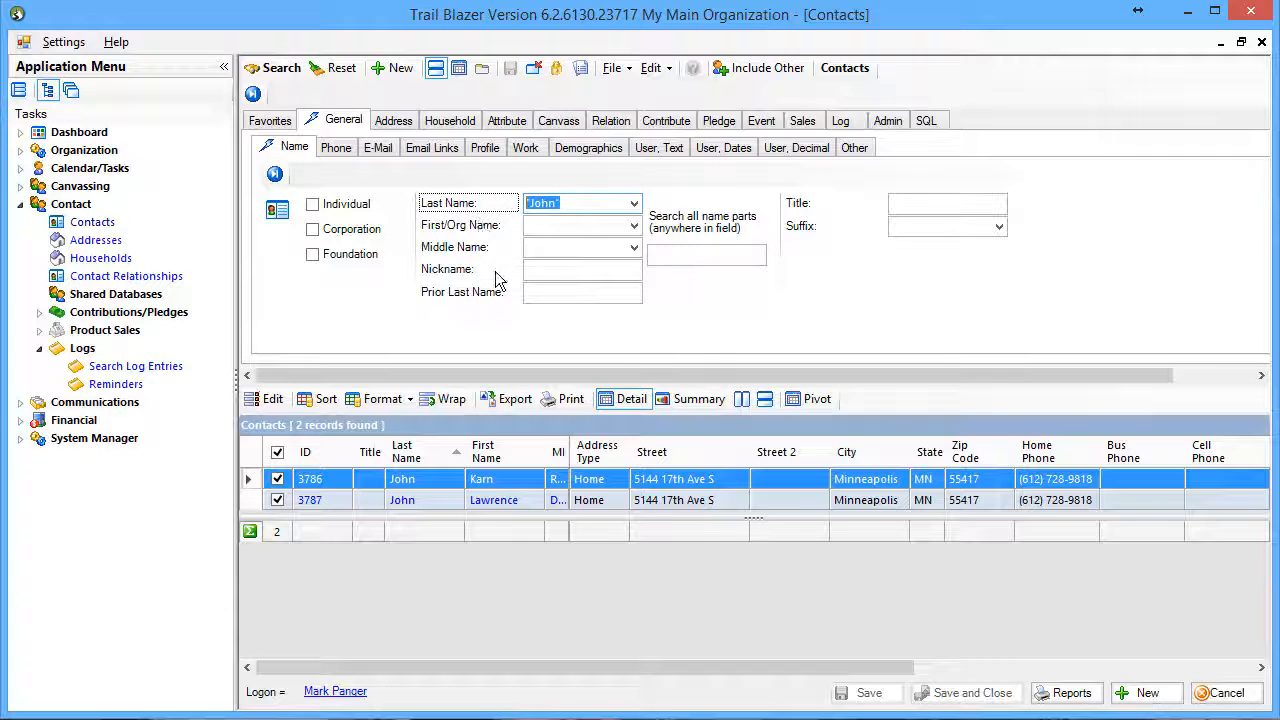
Step: Search Last Name for %ski, listing 128 contacts with ski anywhere in the last name
text(ski)
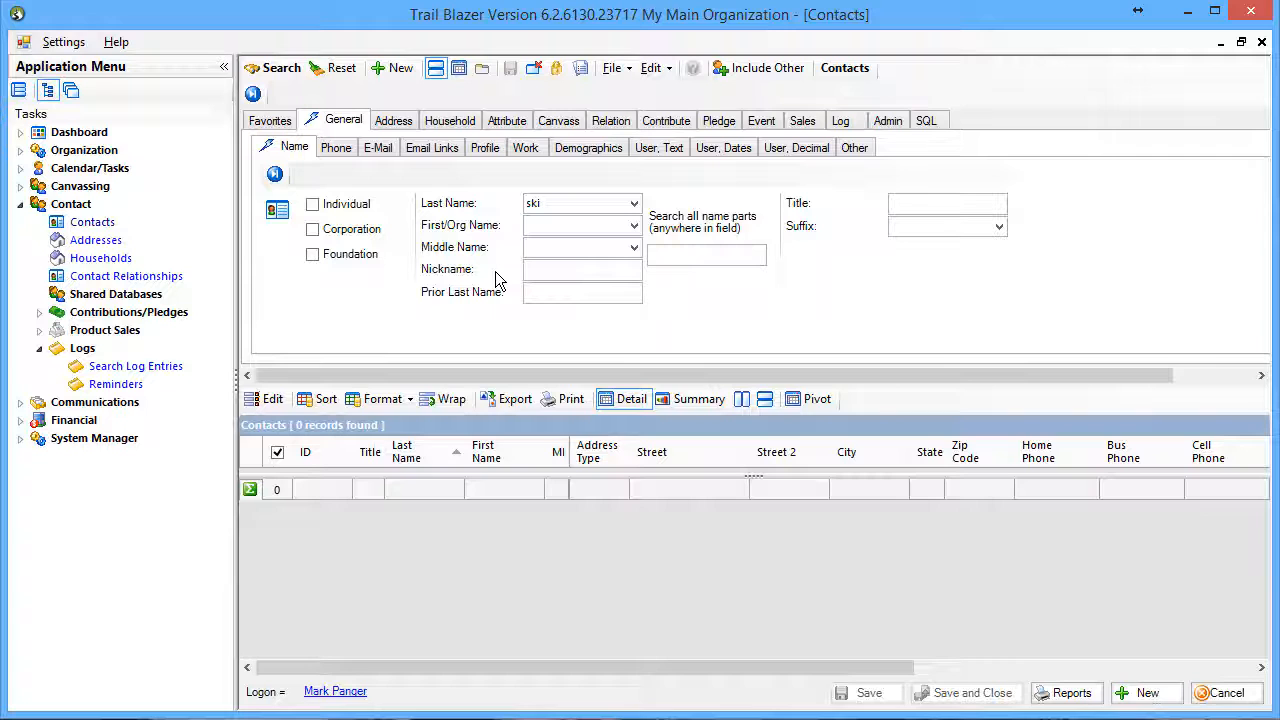
click(580, 203)
text(%)
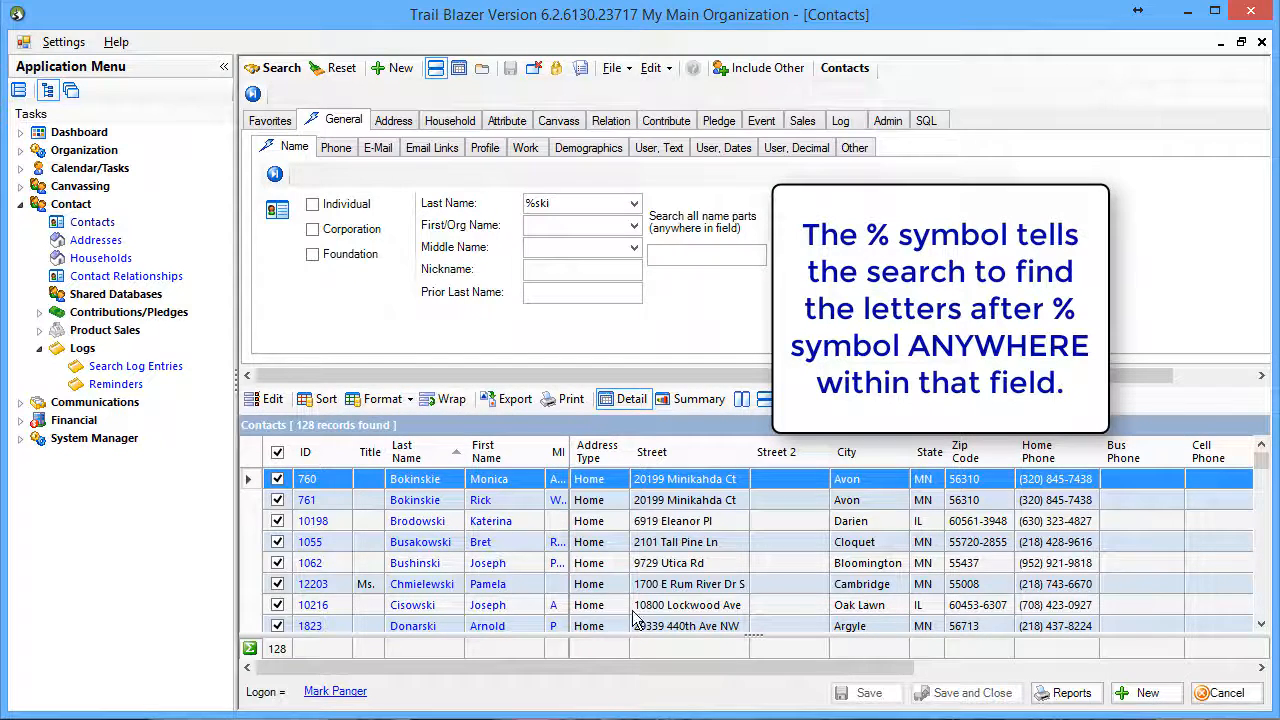
scroll(down, 3)
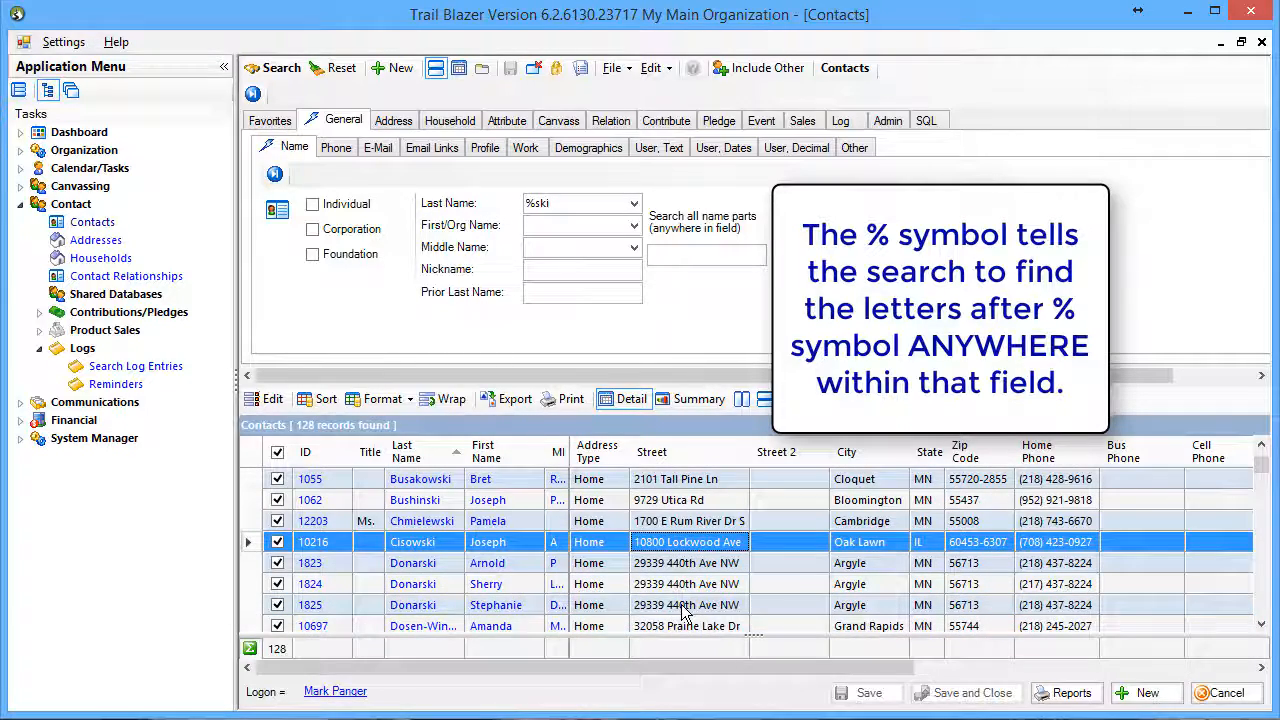
scroll(down, 3)
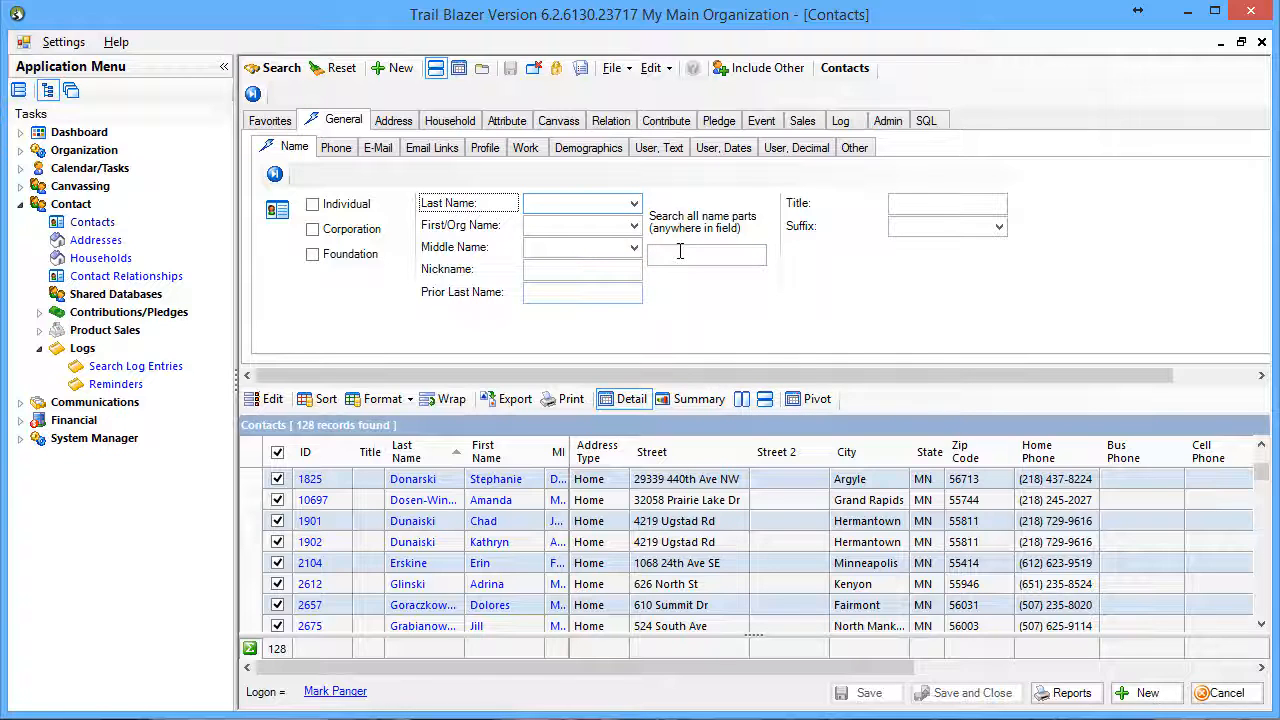
Step: Search all name parts for ski, returning 130 contacts including middle-name matches
text(ski)
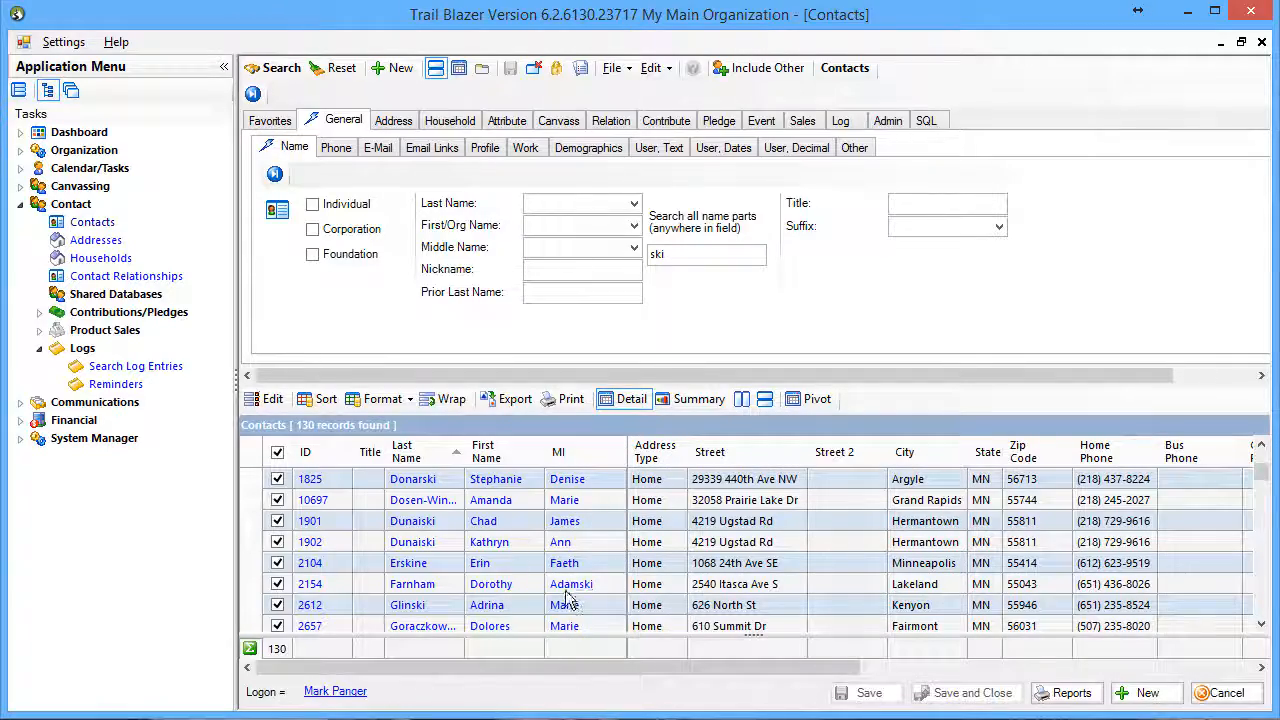
mouse_move(610, 596)
text(/)
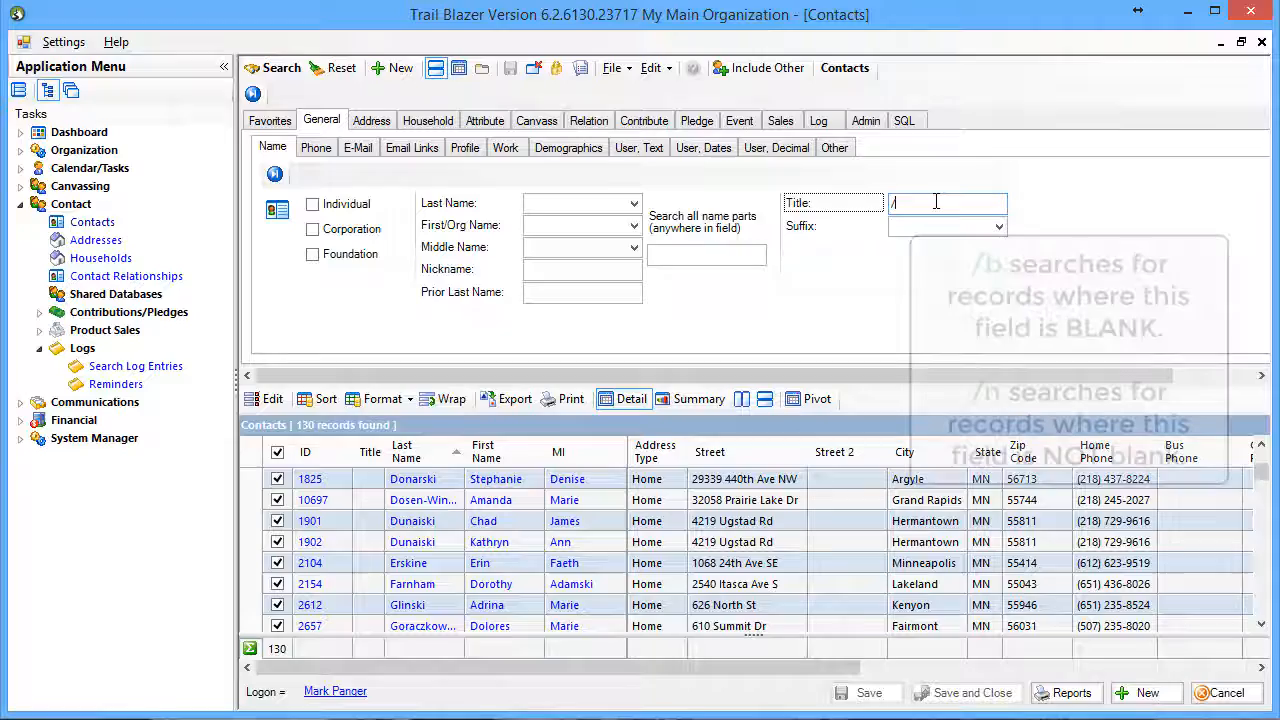
Step: Search Title with /n for 600 titled contacts, then /b finding 11,836 blank-title records
text(n)
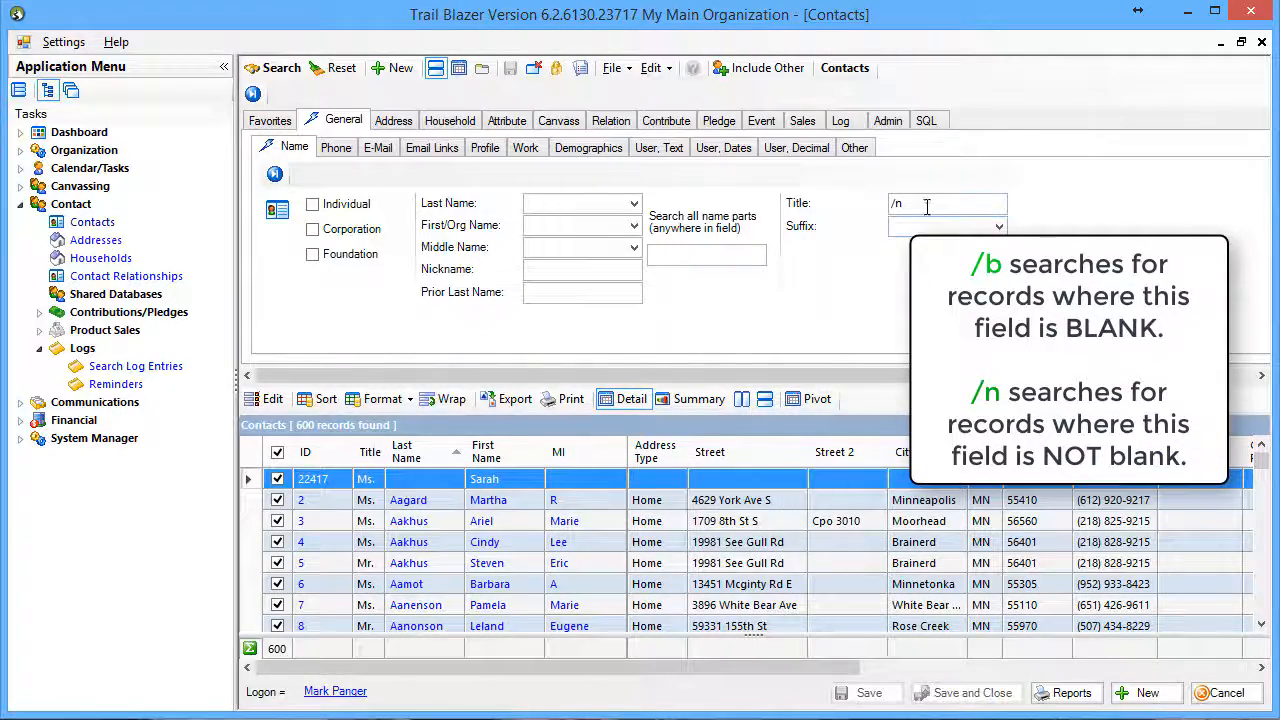
text(/b)
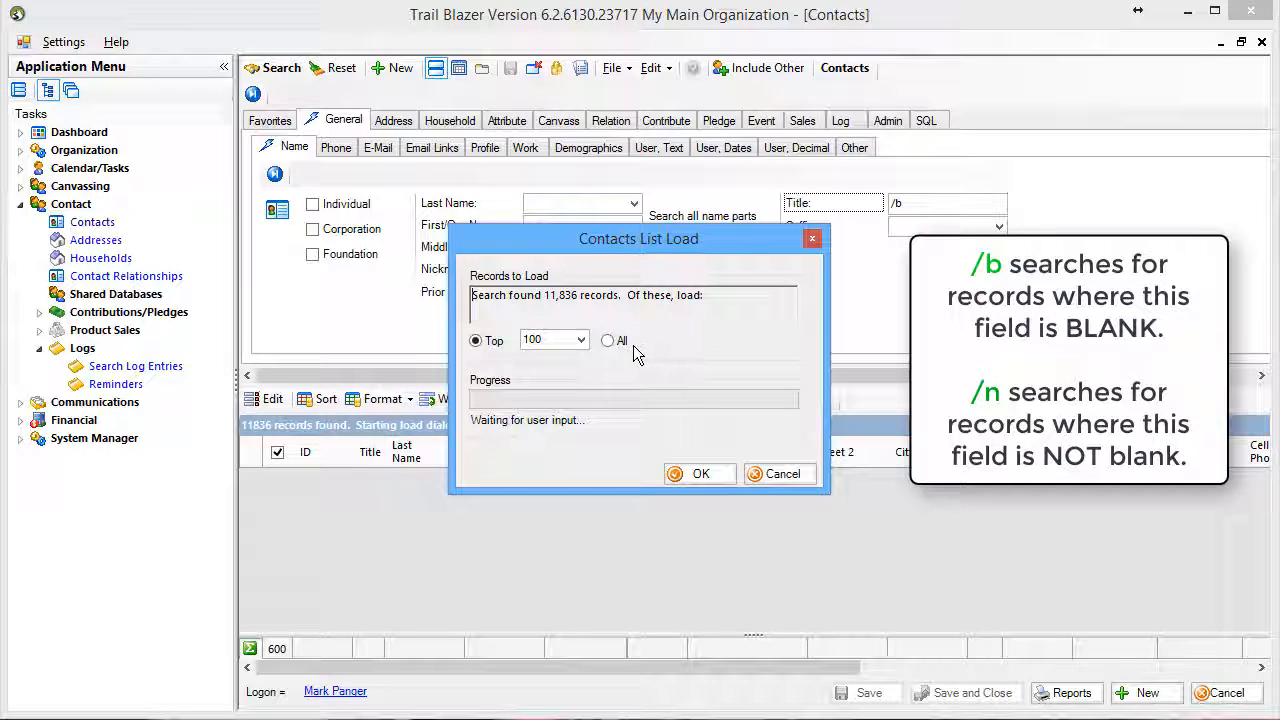
Step: Load All 11,836 found records from the Contacts List Load dialog
click(700, 473)
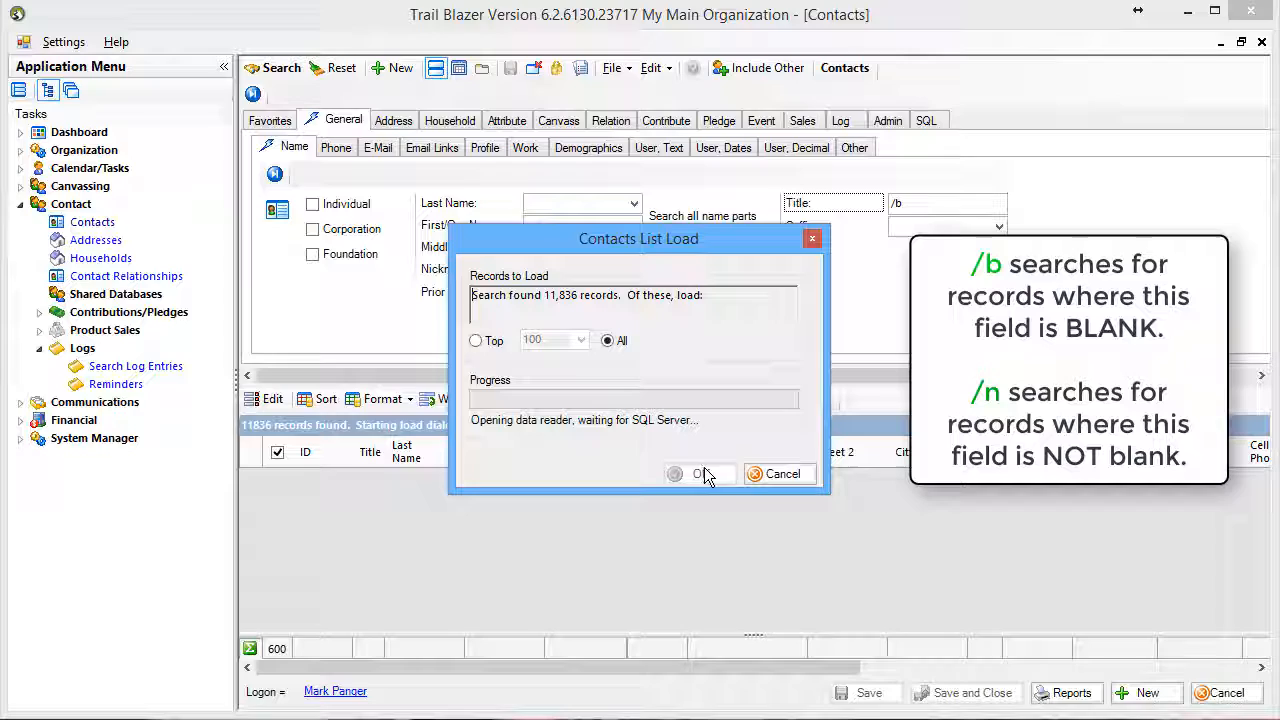
click(700, 473)
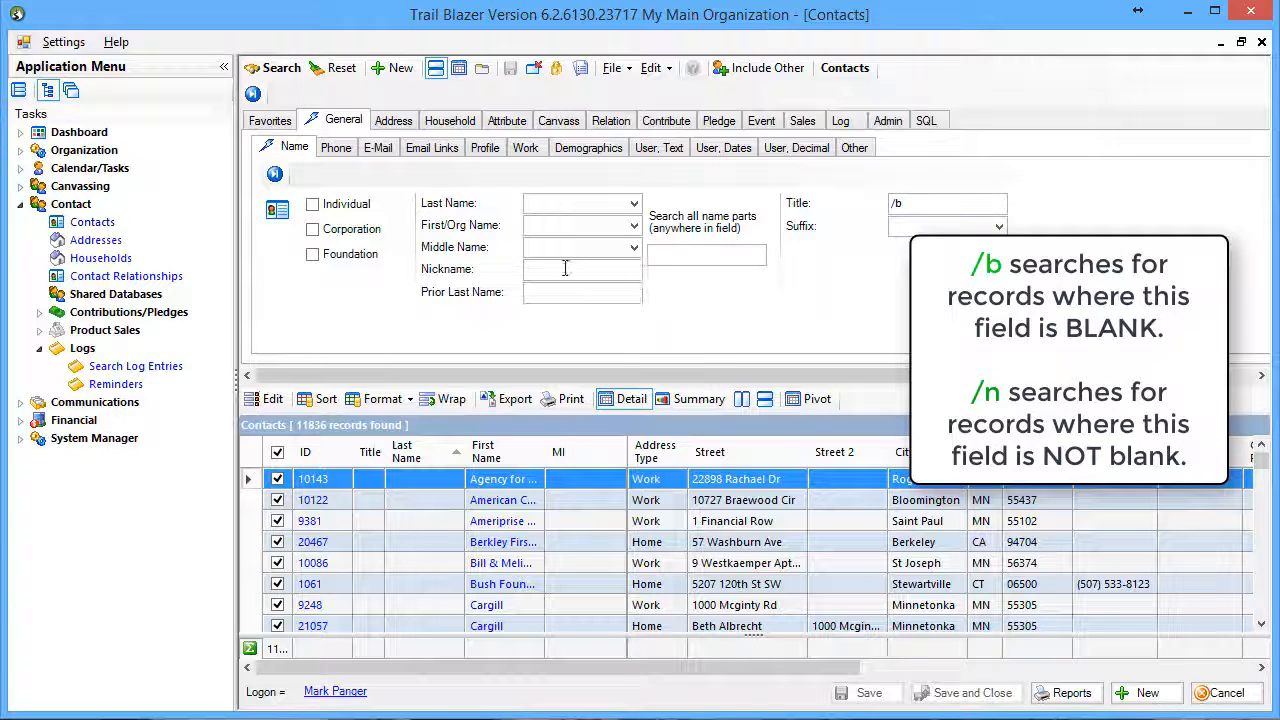
Step: Search with /n in both Title and Middle Name, listing 195 contacts
text(/)
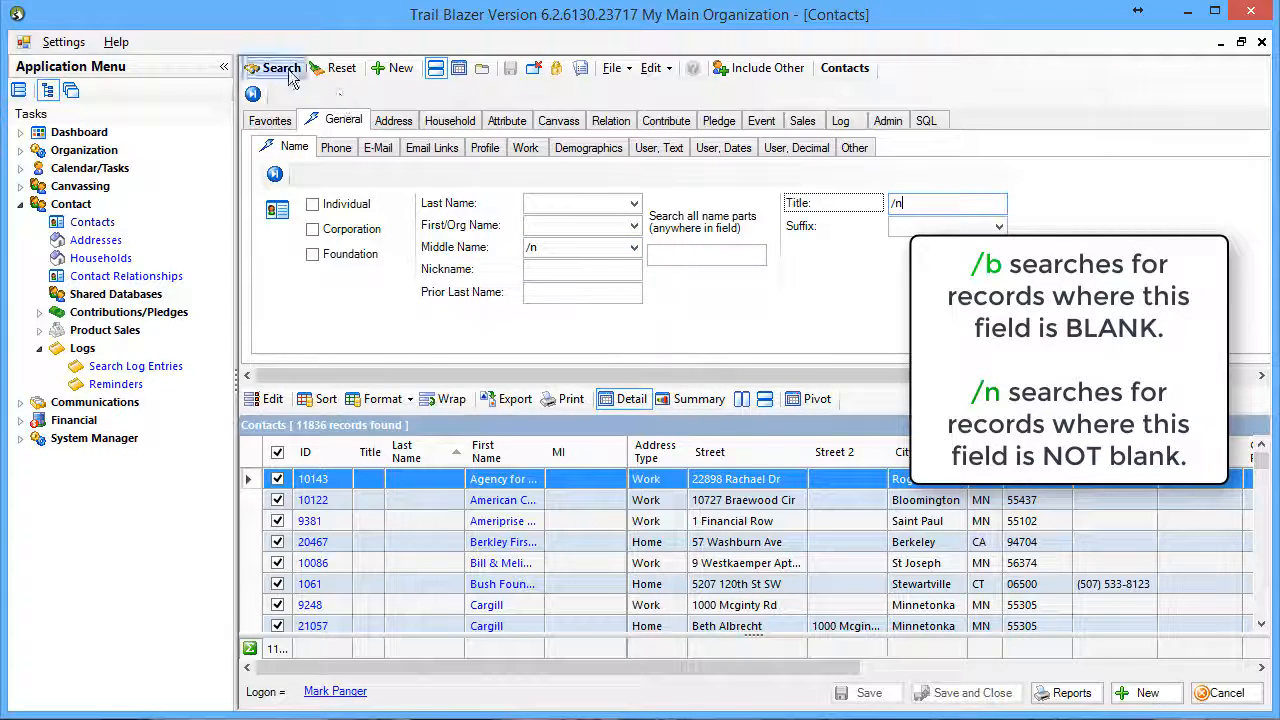
click(281, 68)
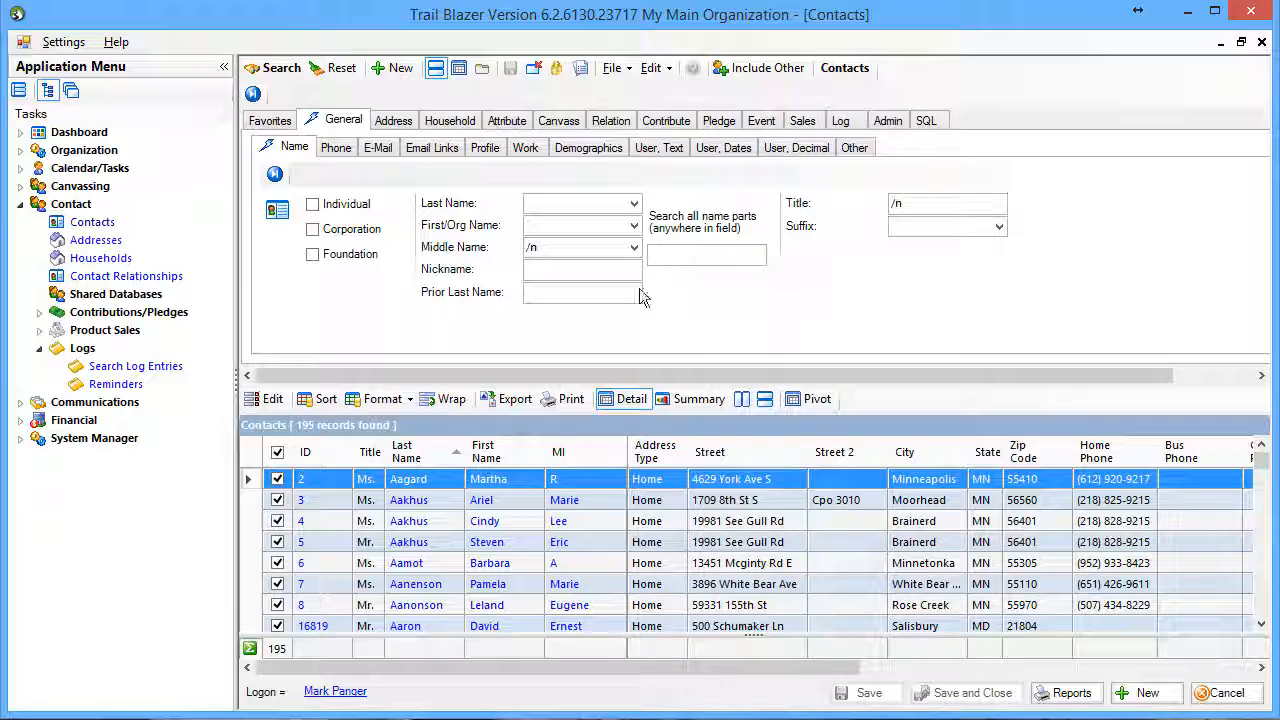
click(116, 41)
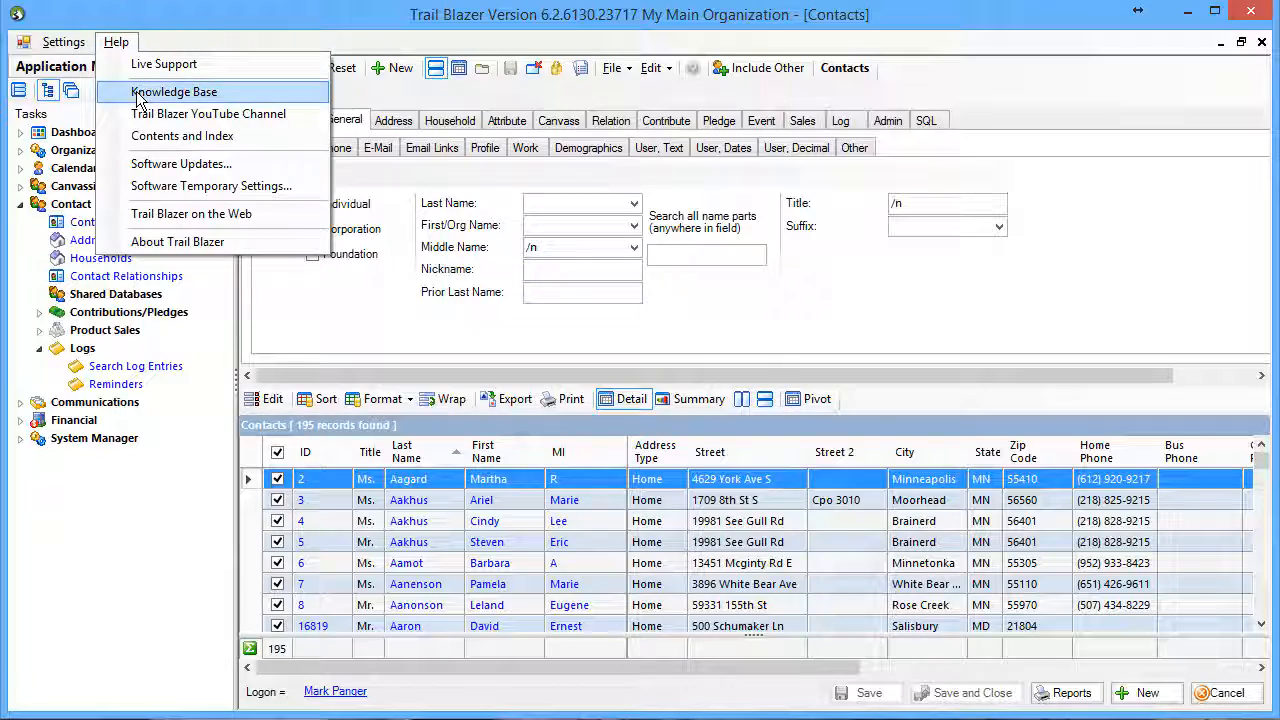
Step: Open Help > Knowledge Base and enter wildcard as the search term
click(173, 91)
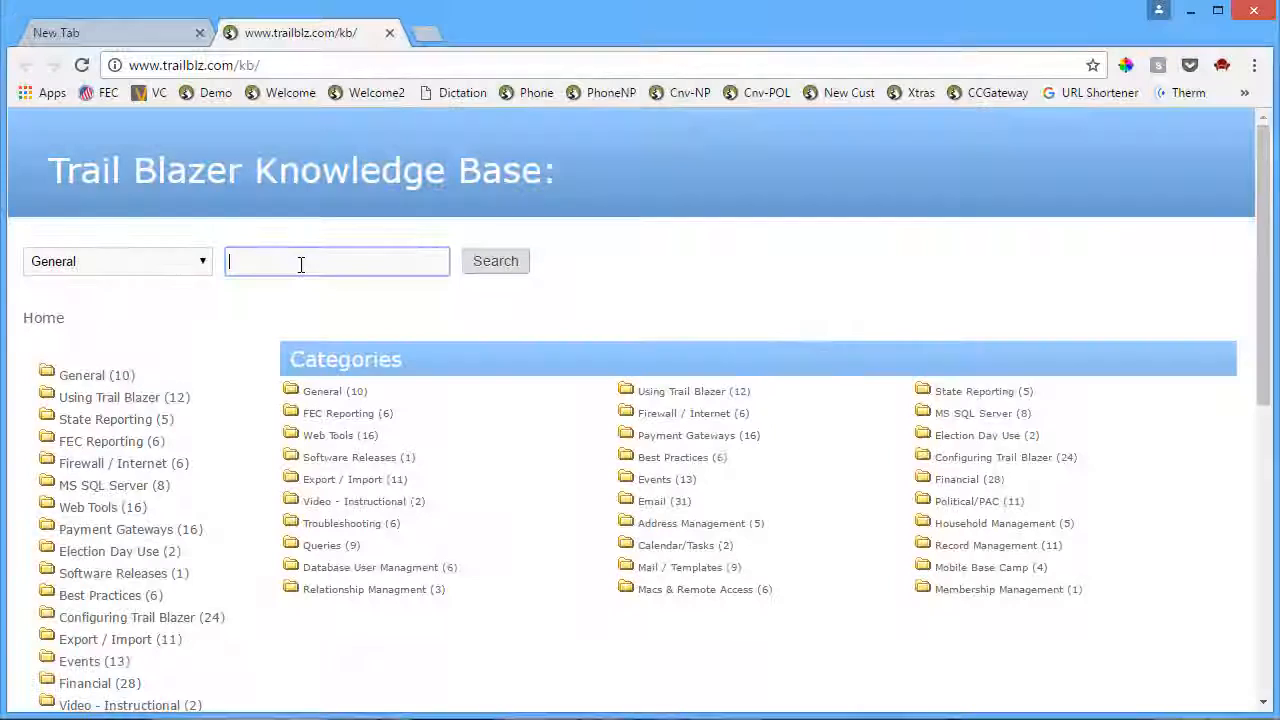
text(wildcard)
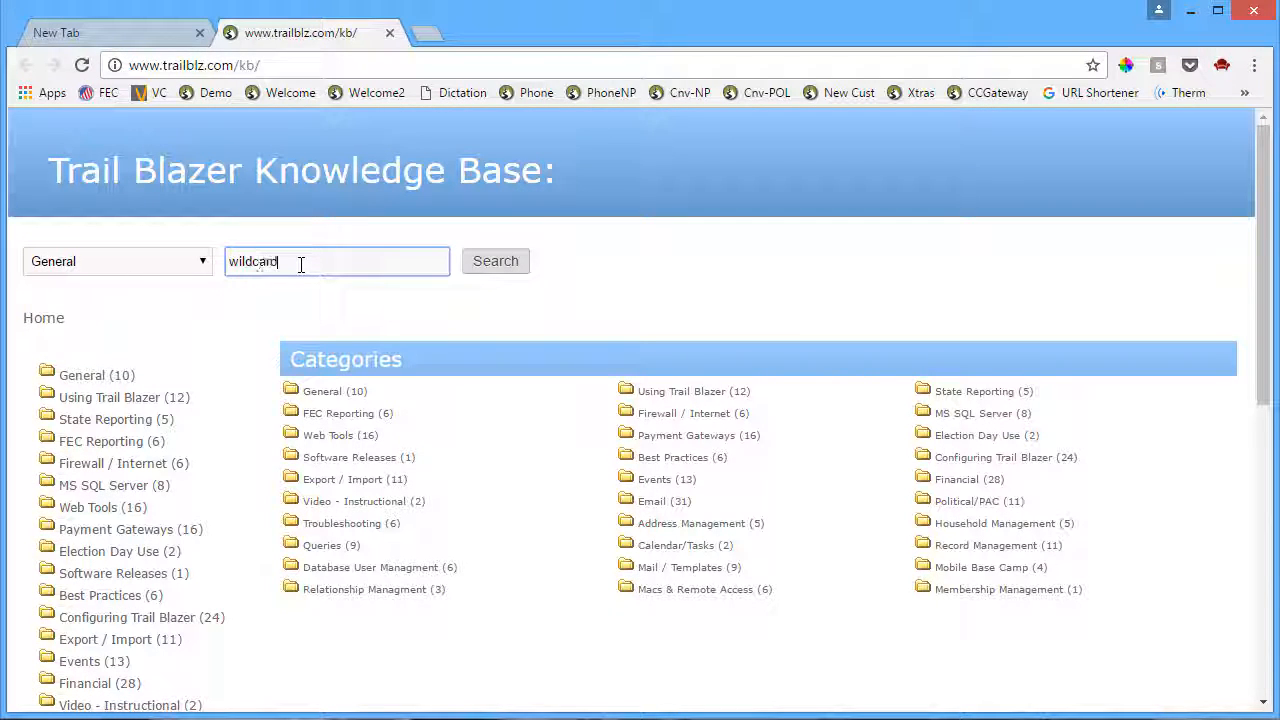